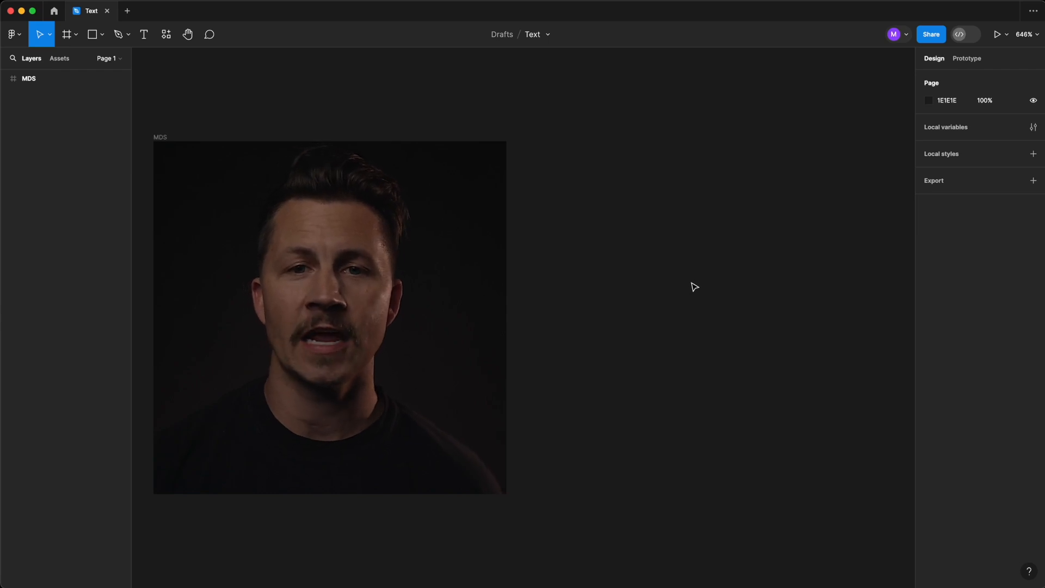
Switch to the Rectangle tool to draw beside the MDS frame.
key(r)
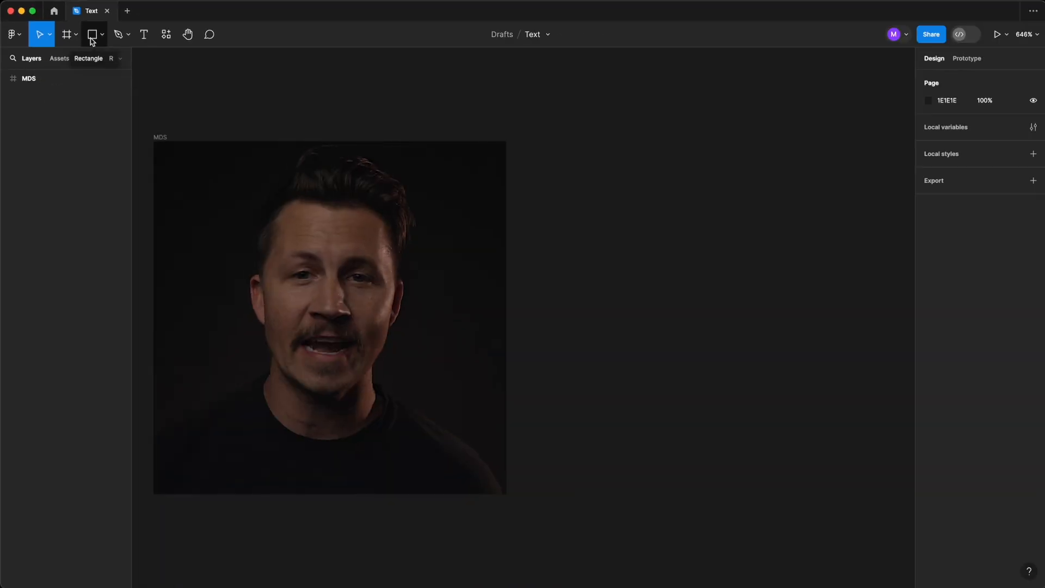
click(92, 34)
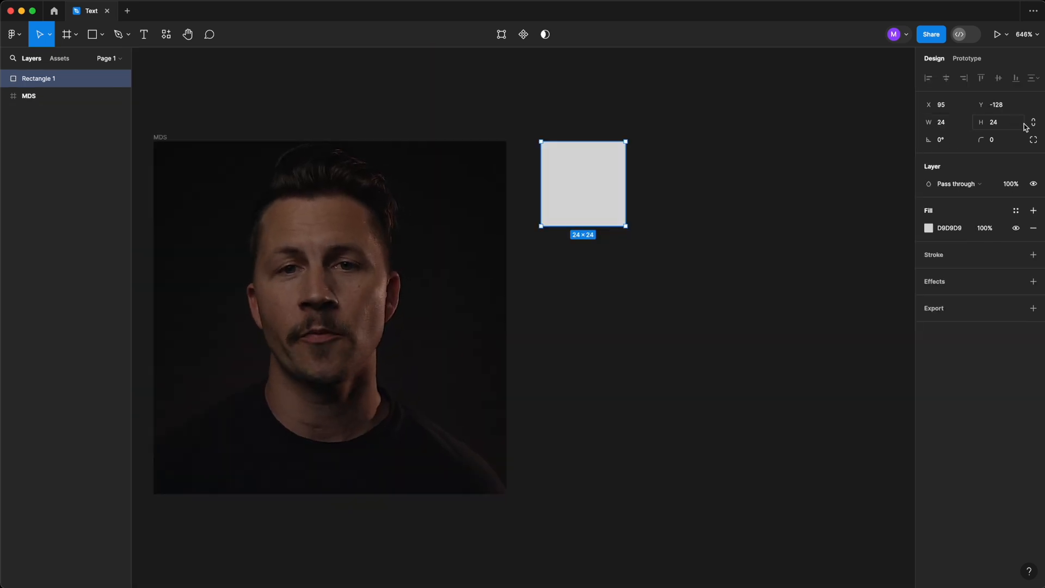
mouse_move(1032, 122)
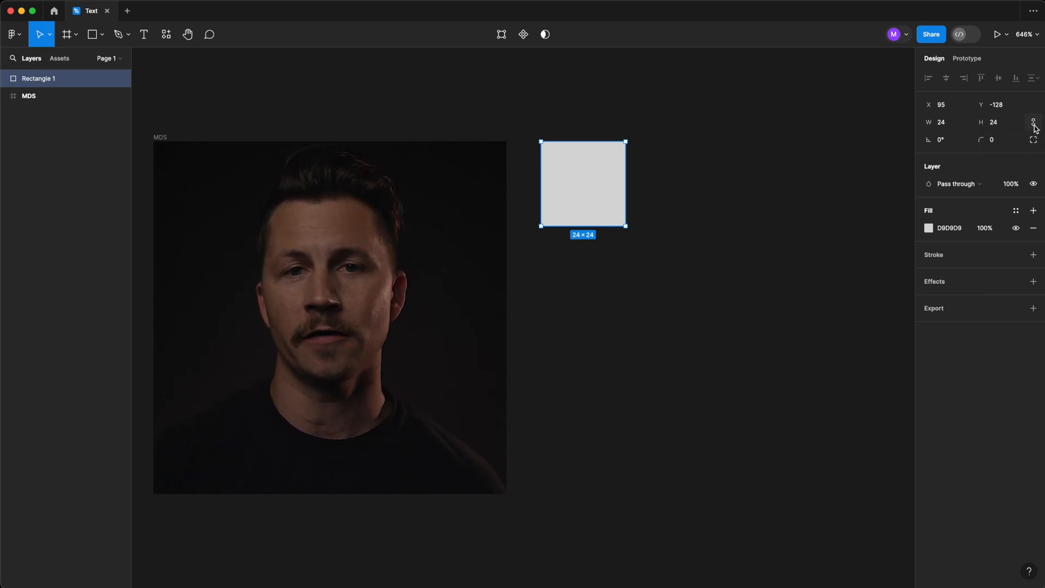
Lock the rectangle's proportions and set its width to 44, then back to 24.
click(944, 122)
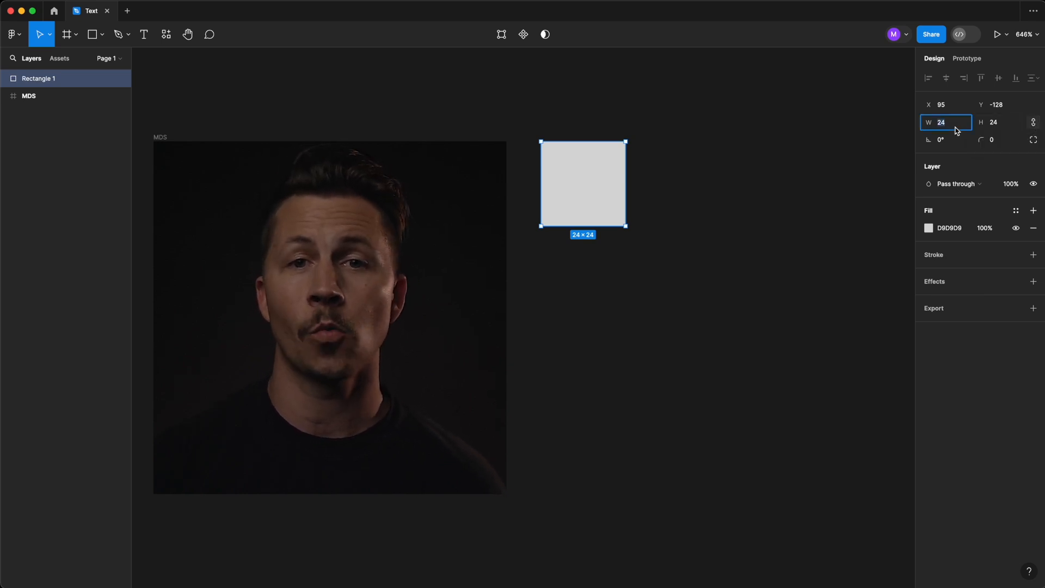
text(44)
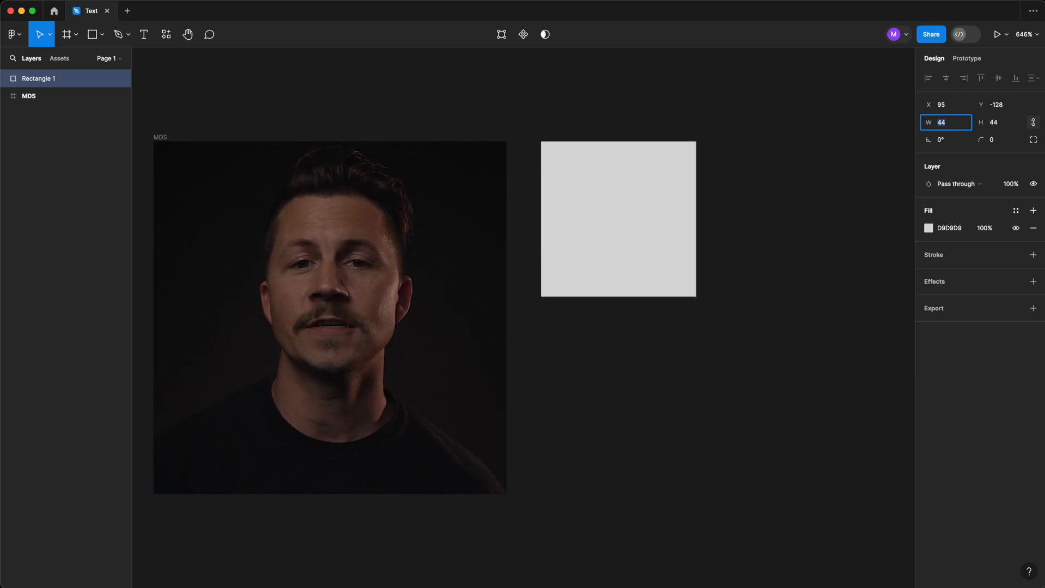
text(24)
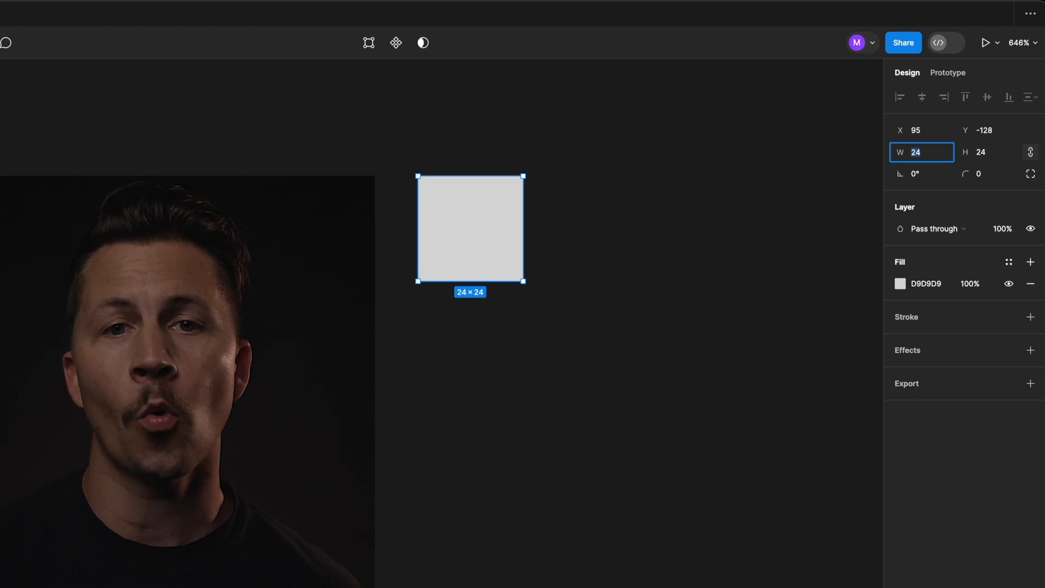
text(29)
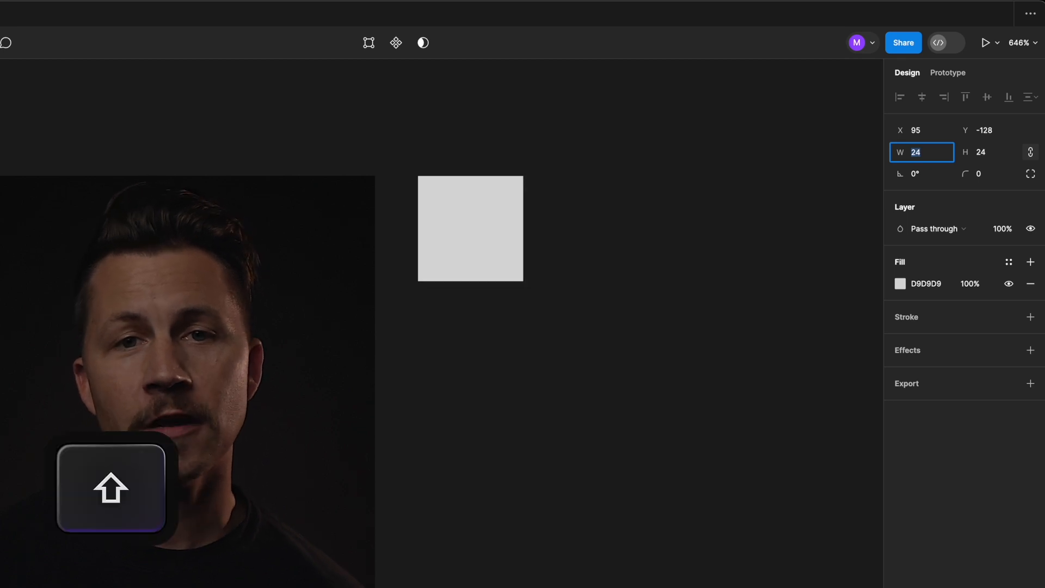
click(470, 228)
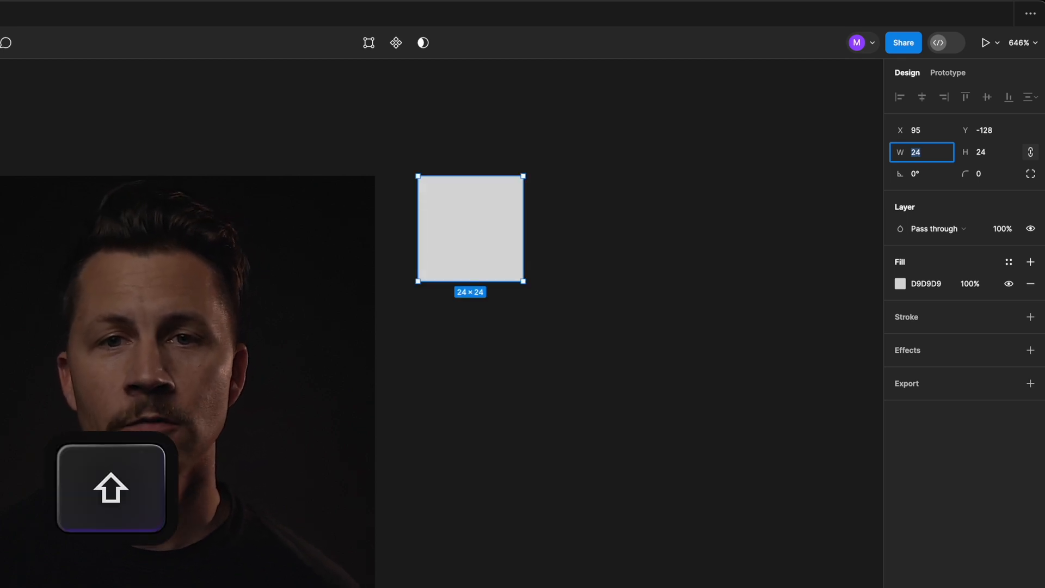